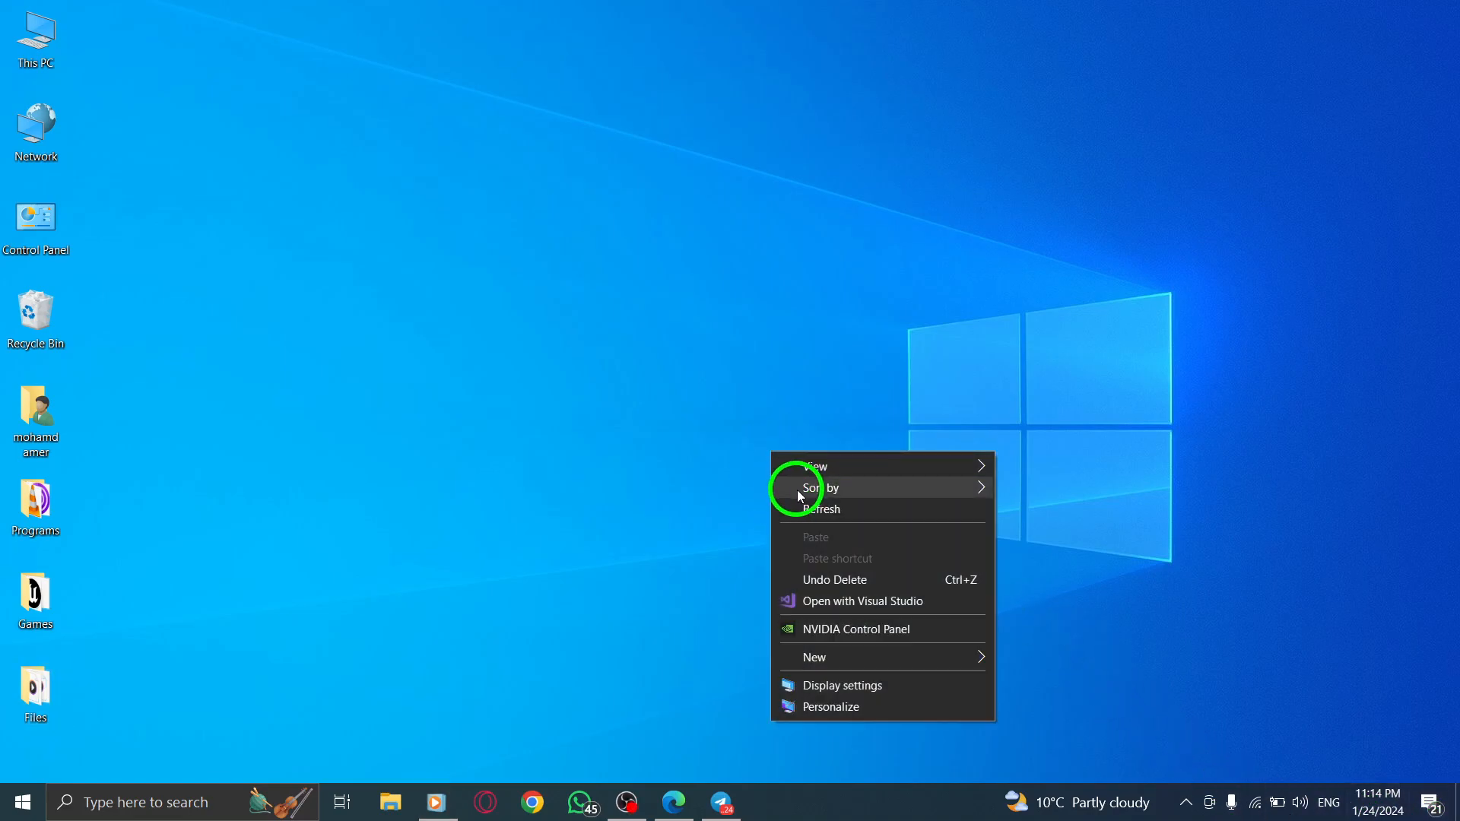
Dismiss the desktop's right-click menu by clicking an empty spot
{"action": "left_click", "coordinate": [797, 498]}
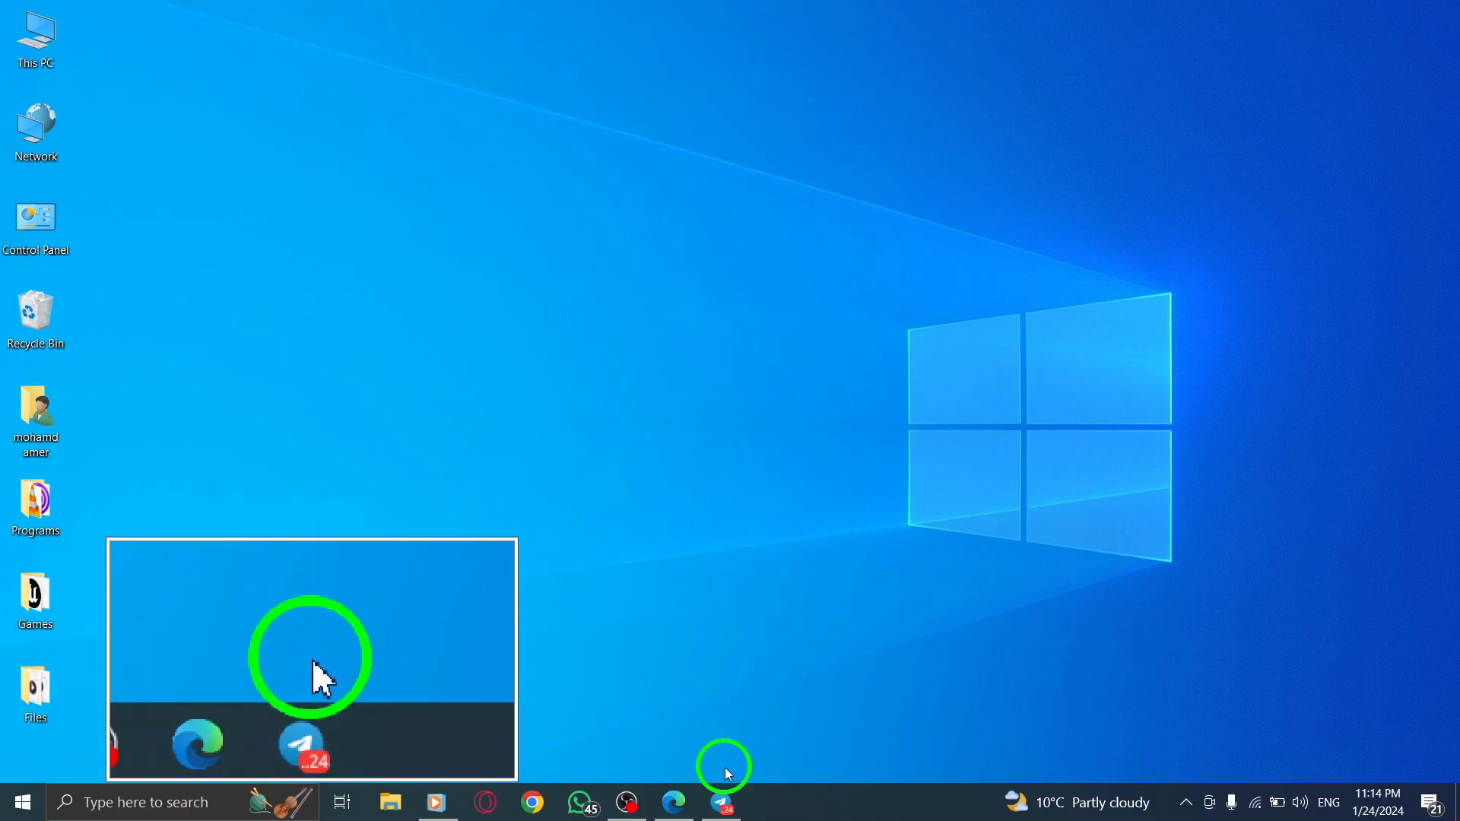
Bring up Telegram, open the My New Number chat, and request a voice call
{"action": "left_click", "coordinate": [722, 801]}
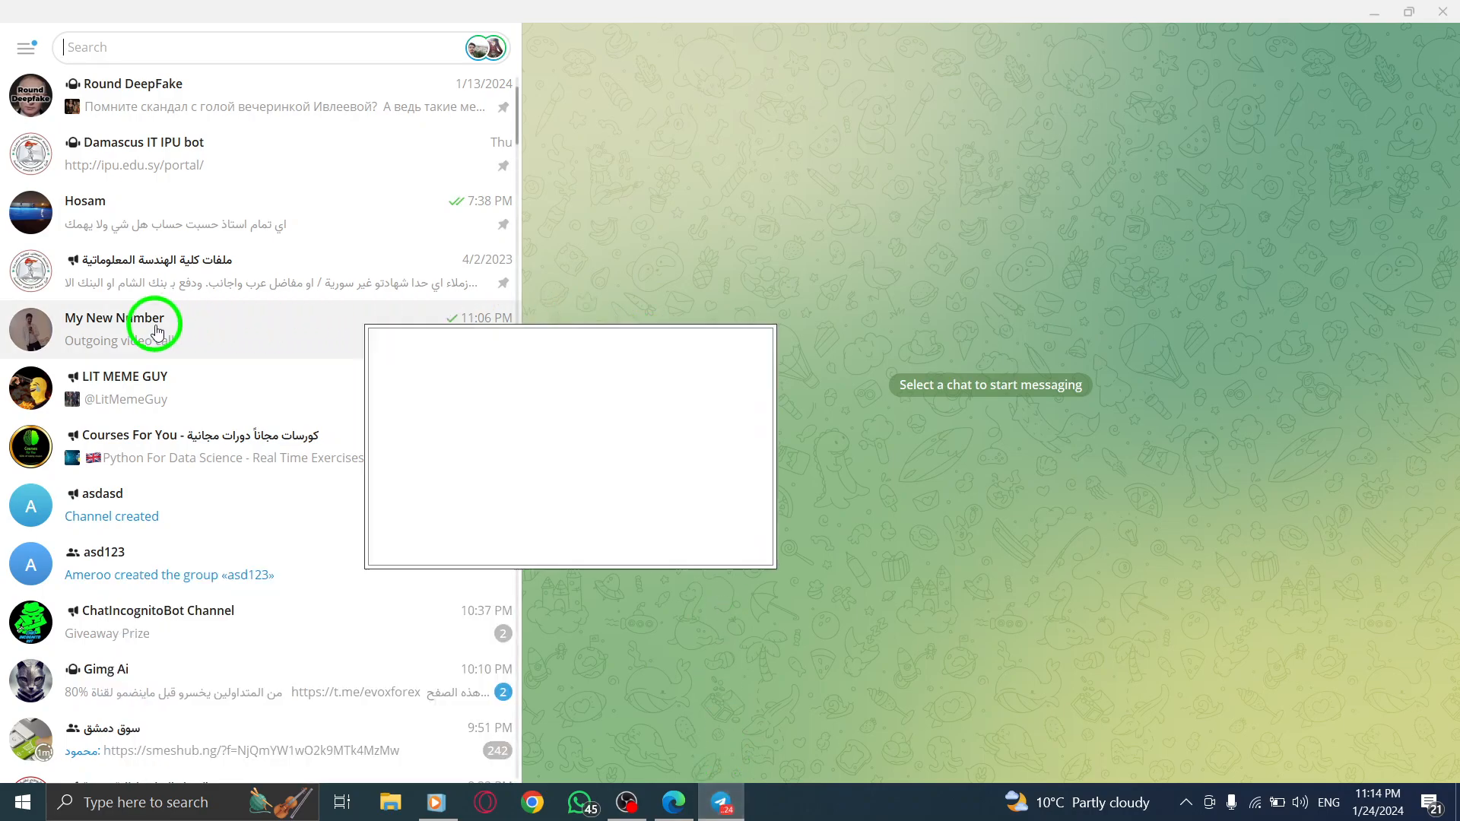
{"action": "left_click", "coordinate": [121, 328]}
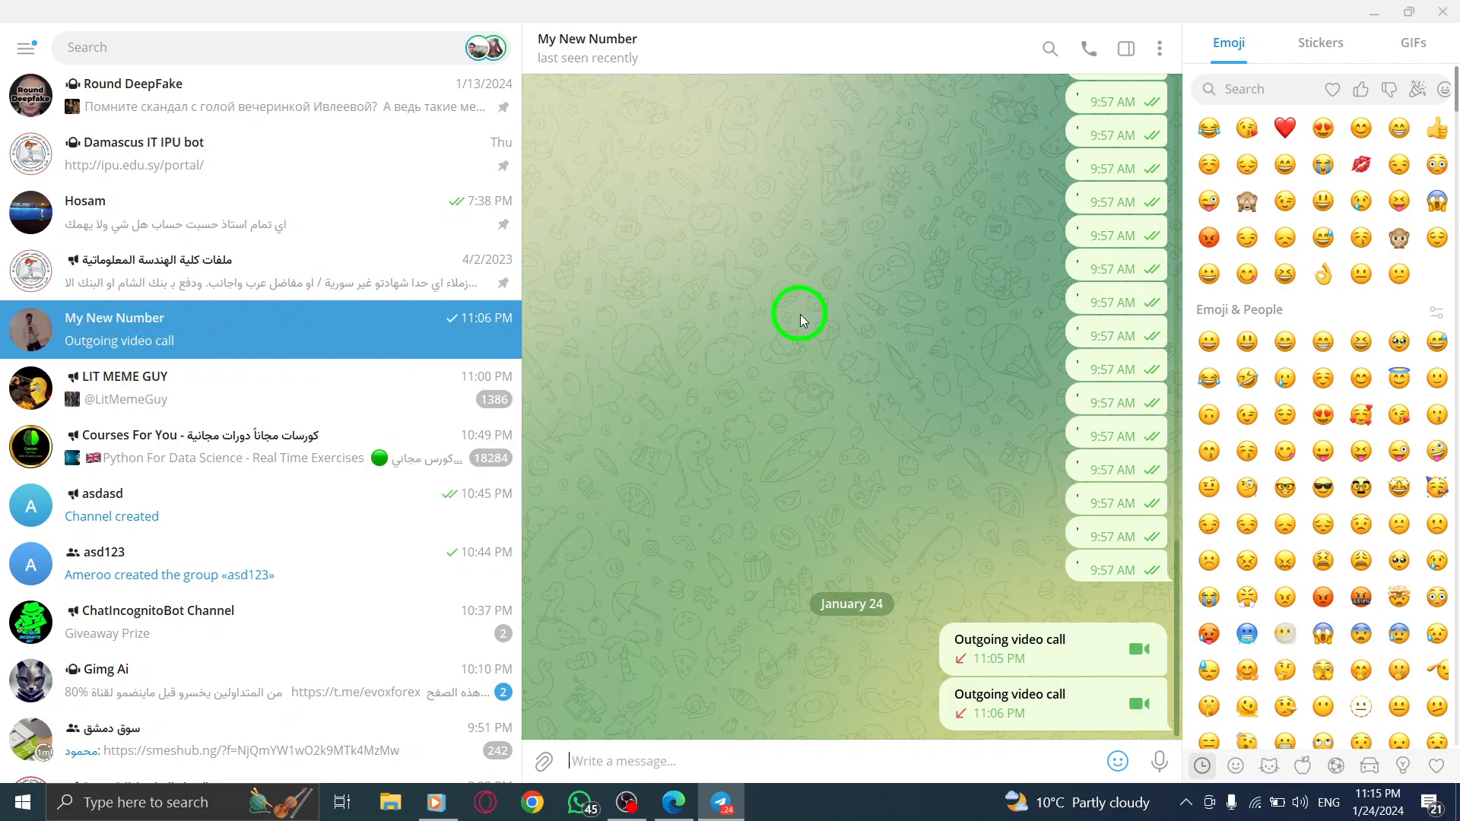
{"action": "left_click", "coordinate": [1087, 48]}
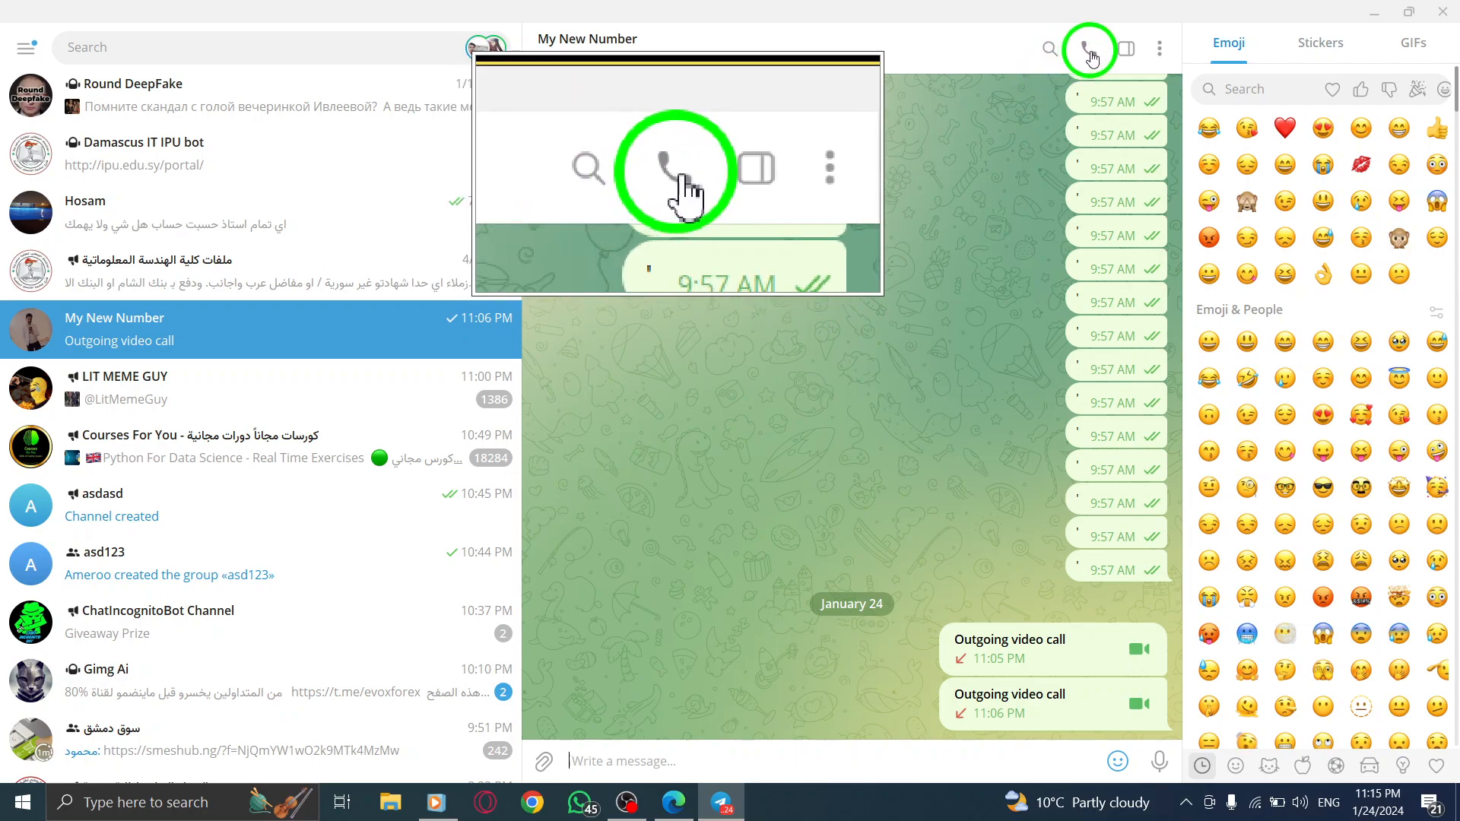
{"action": "left_click", "coordinate": [1087, 49]}
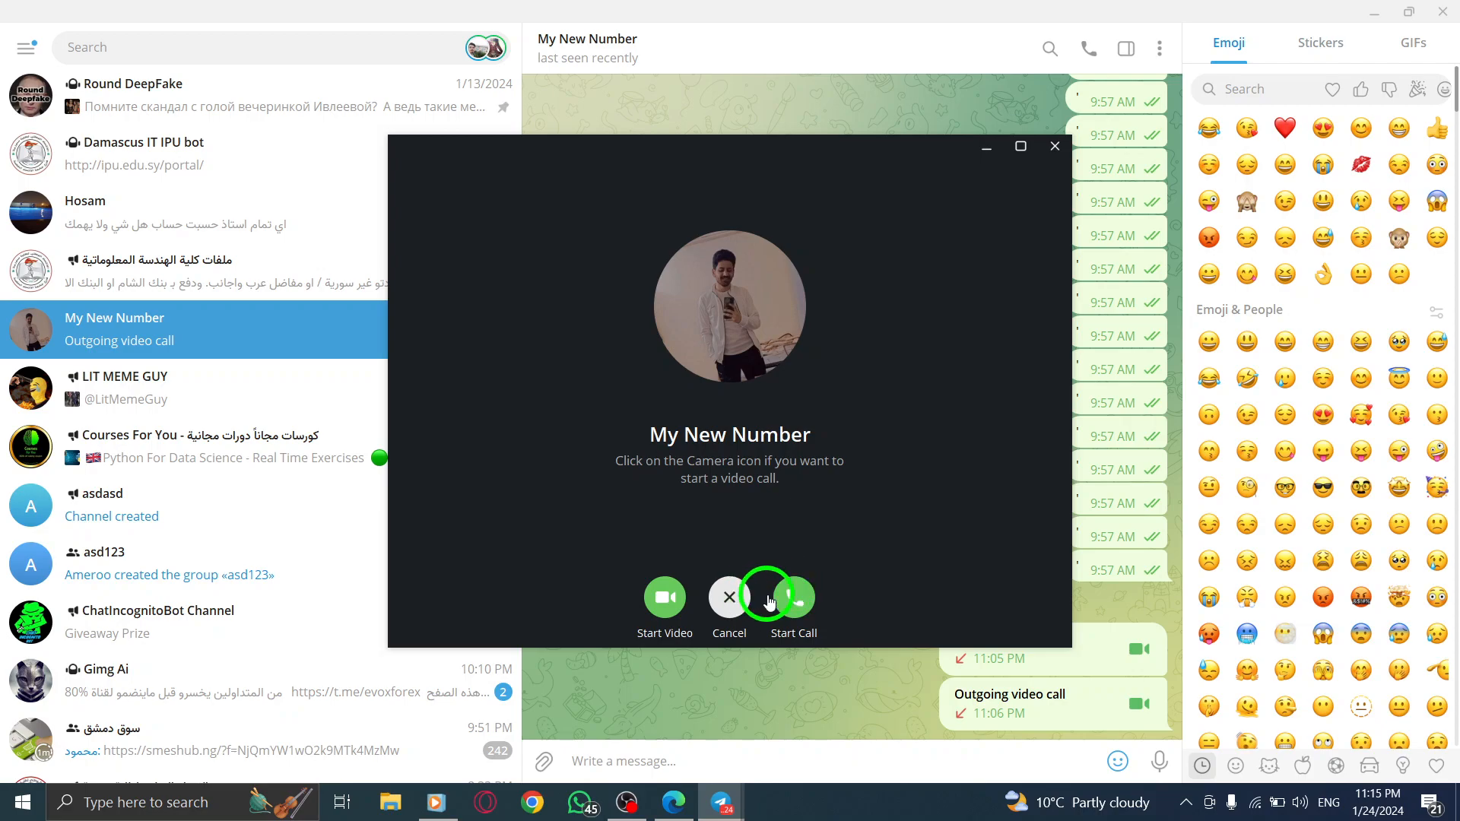
Cancel the call prompt without calling and minimize the Telegram window
{"action": "left_click", "coordinate": [729, 596]}
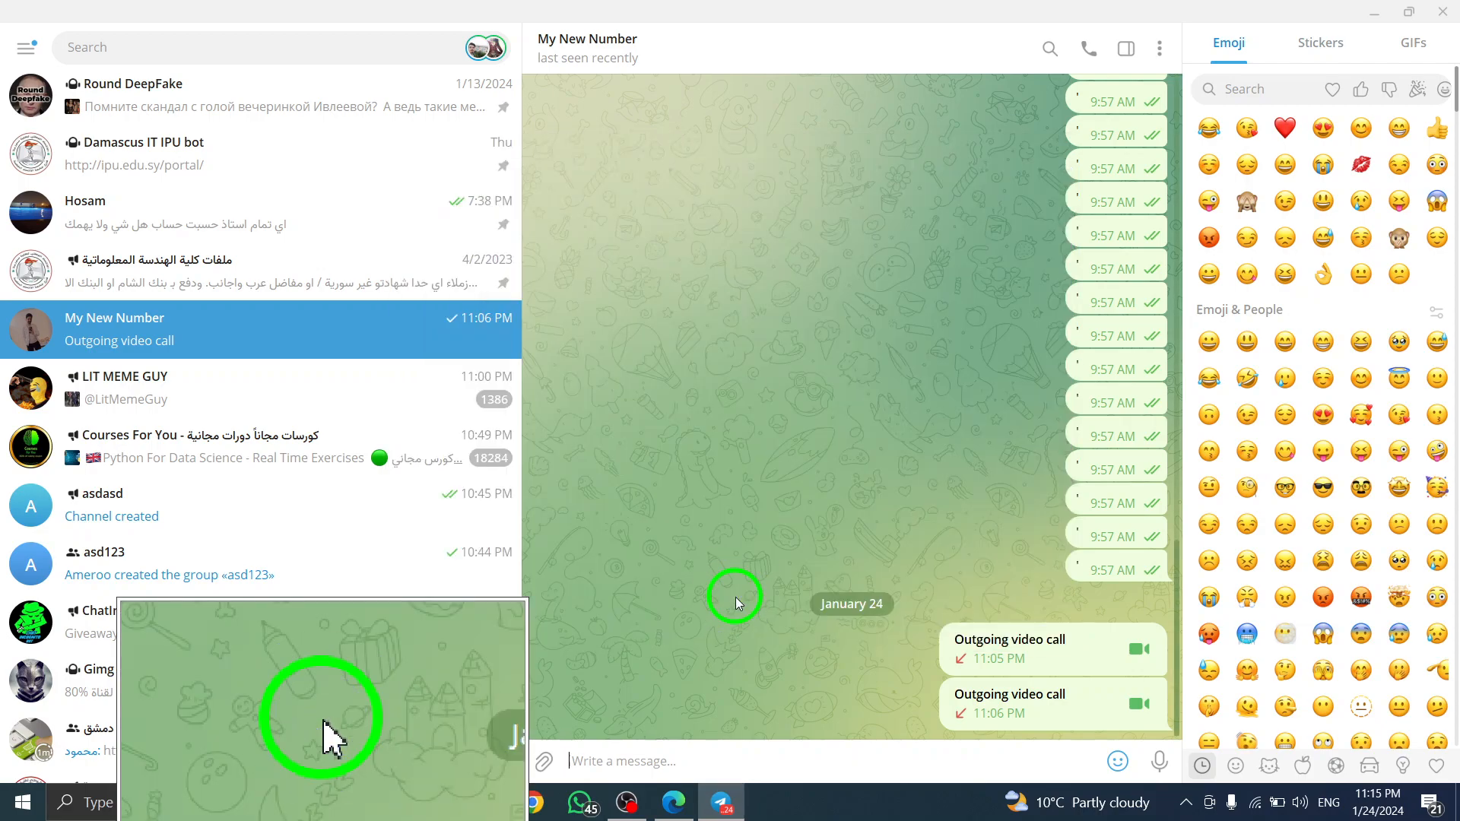
{"action": "mouse_move", "coordinate": [854, 308]}
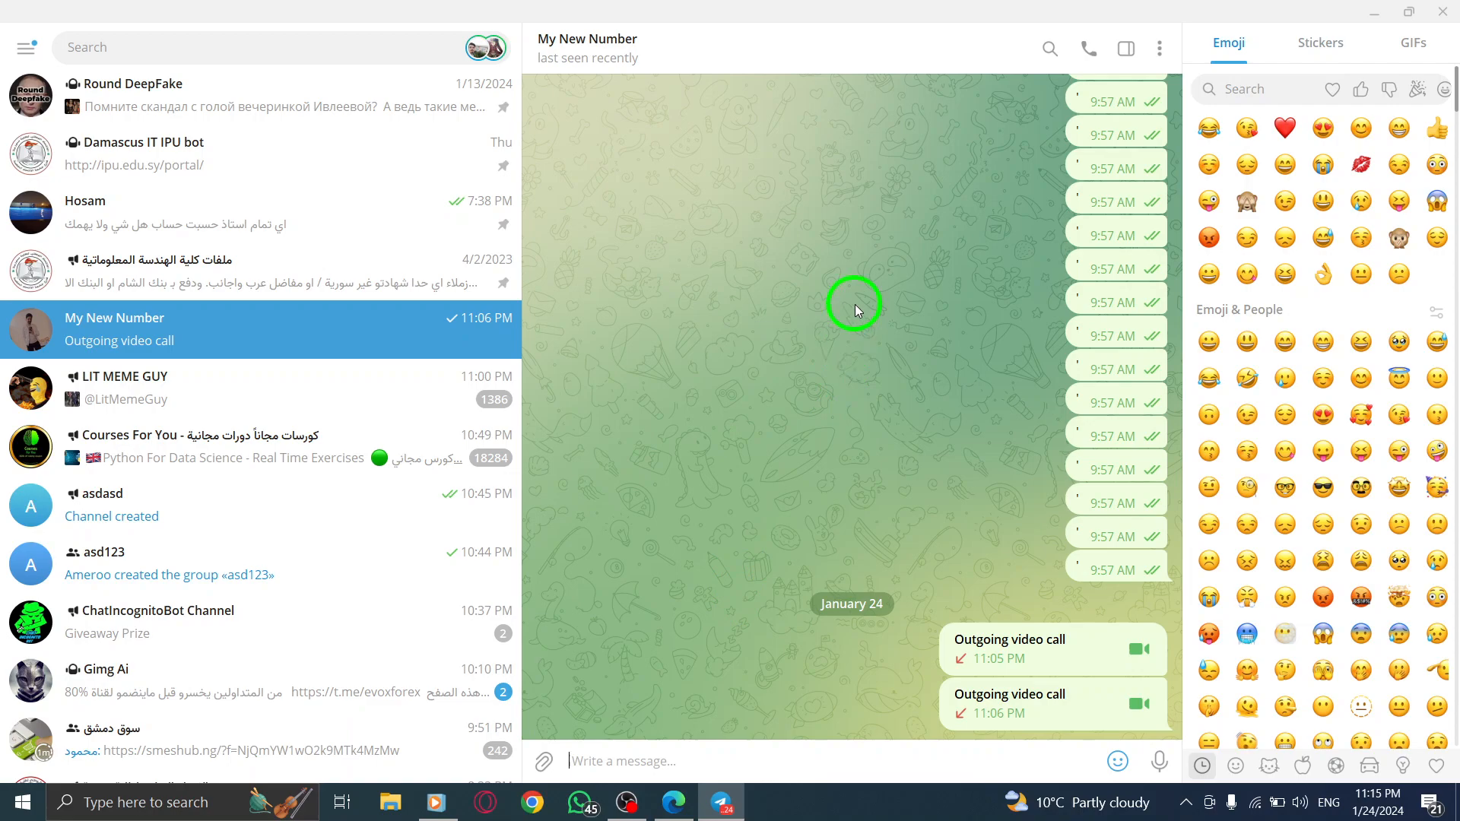
{"action": "mouse_move", "coordinate": [1377, 34]}
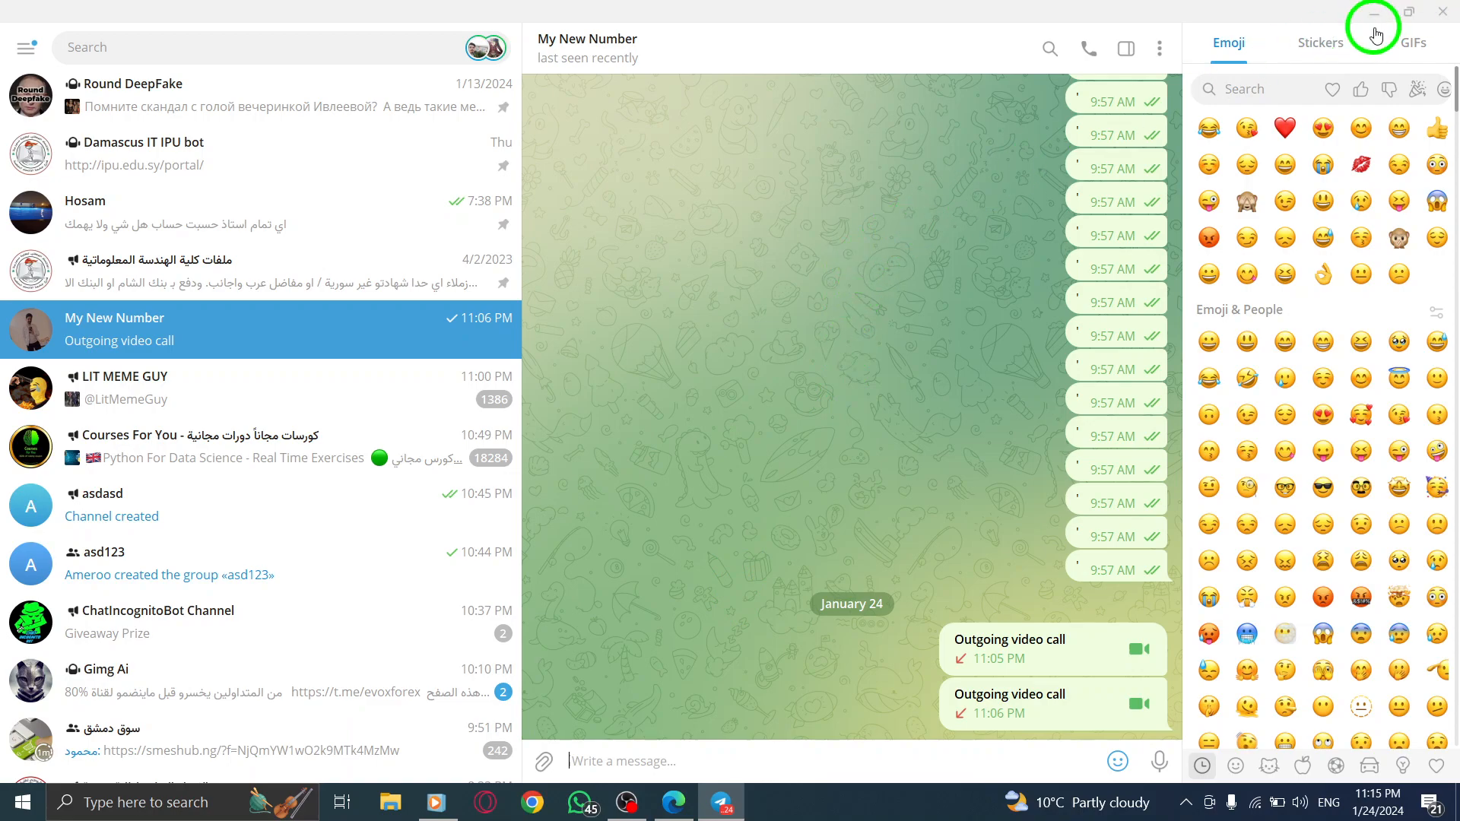
{"action": "left_click", "coordinate": [1374, 11]}
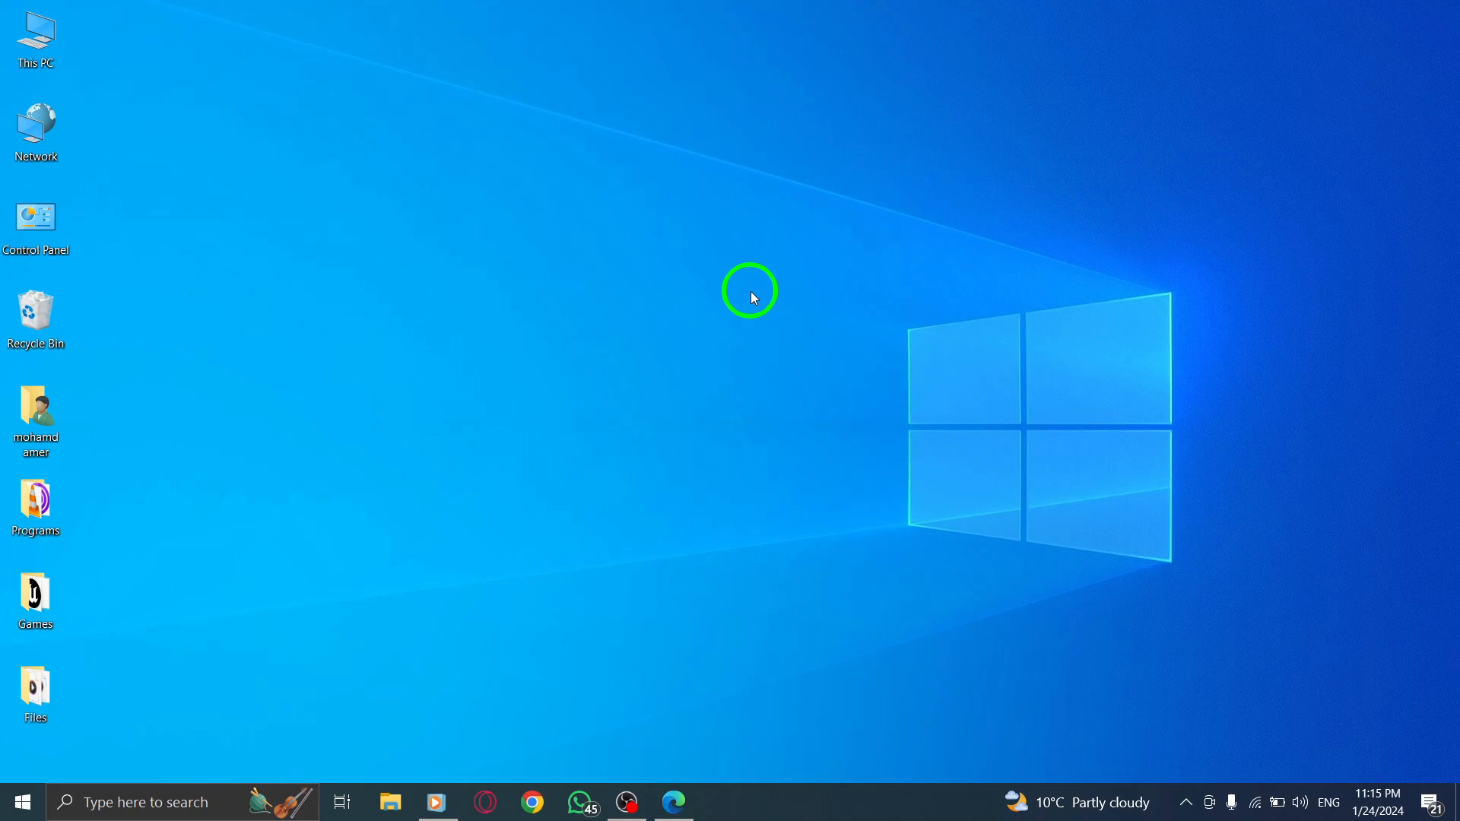